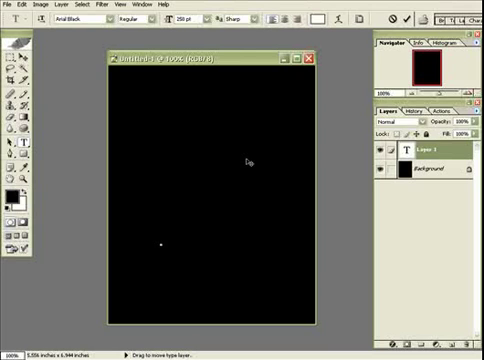
- Type a white letter B on the black canvas
click(159, 240)
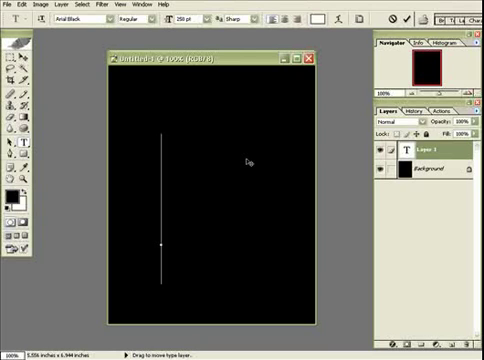
text(B)
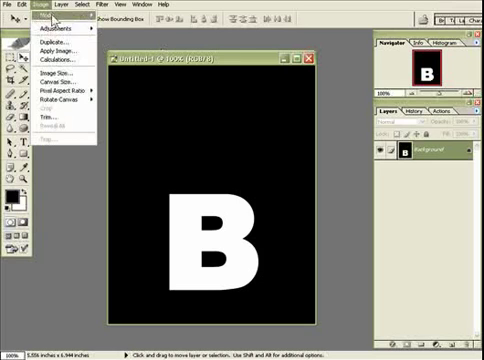
mouse_move(55, 100)
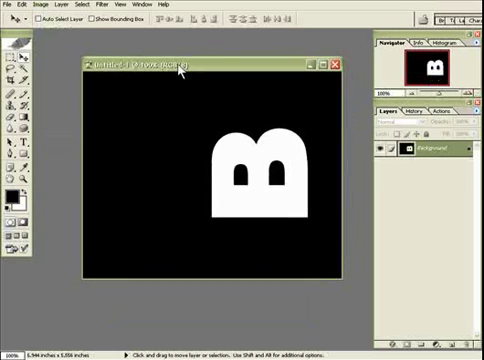
- Rotate the canvas 90°, apply the Wind filter, and rotate it back upright
click(104, 5)
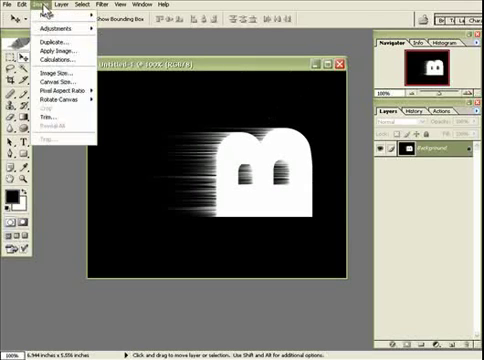
click(62, 100)
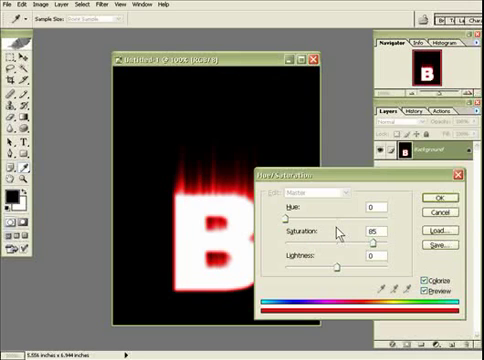
- Confirm the Hue/Saturation colorize tint at Hue 0, Saturation 85
click(429, 193)
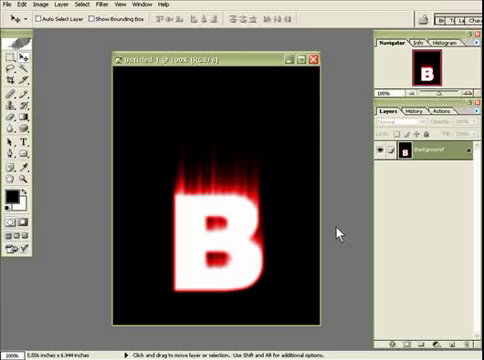
mouse_move(141, 72)
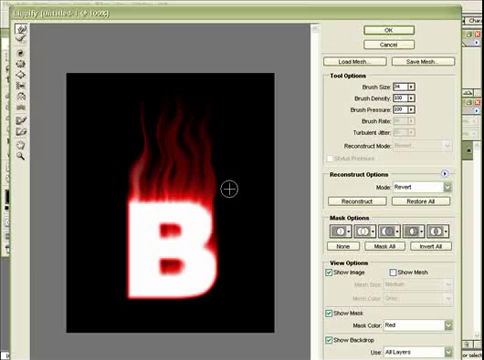
mouse_move(258, 158)
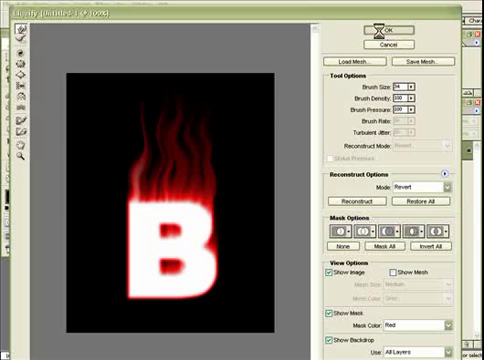
- Apply the Liquify forward-warp flame shapes to the streaks
click(388, 33)
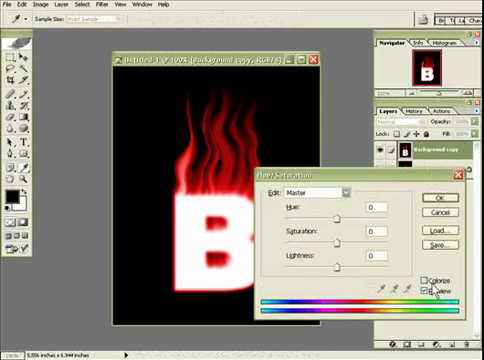
- Uncheck Colorize in Hue/Saturation so the copied flames can shift toward orange
click(430, 287)
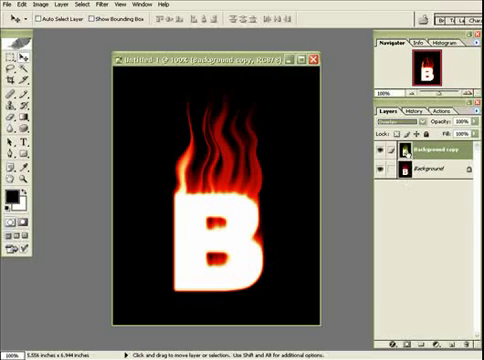
mouse_move(404, 158)
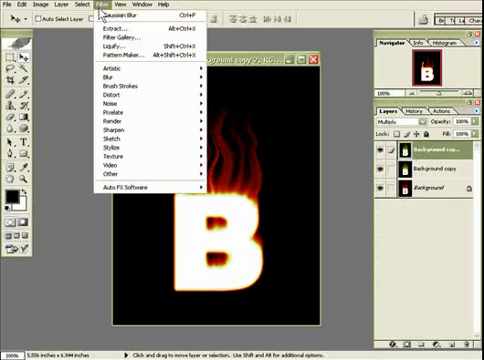
mouse_move(105, 85)
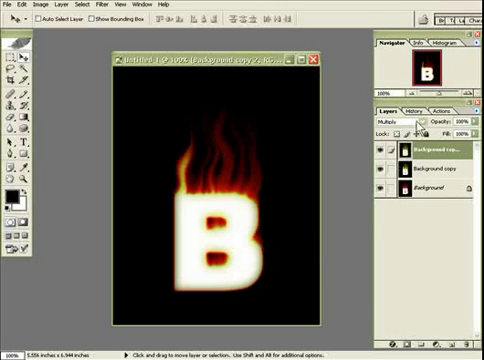
- Open the blending mode list for the third flame layer
click(390, 120)
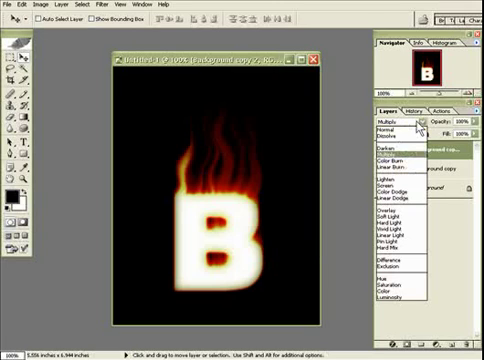